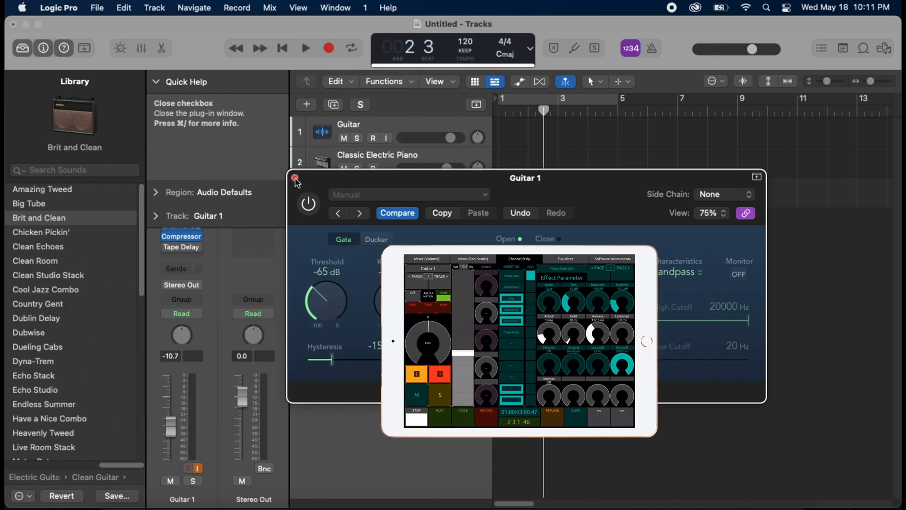
# Close the Noise Gate window and bring up the Compressor insert on Guitar 1
pyautogui.click(294, 179)
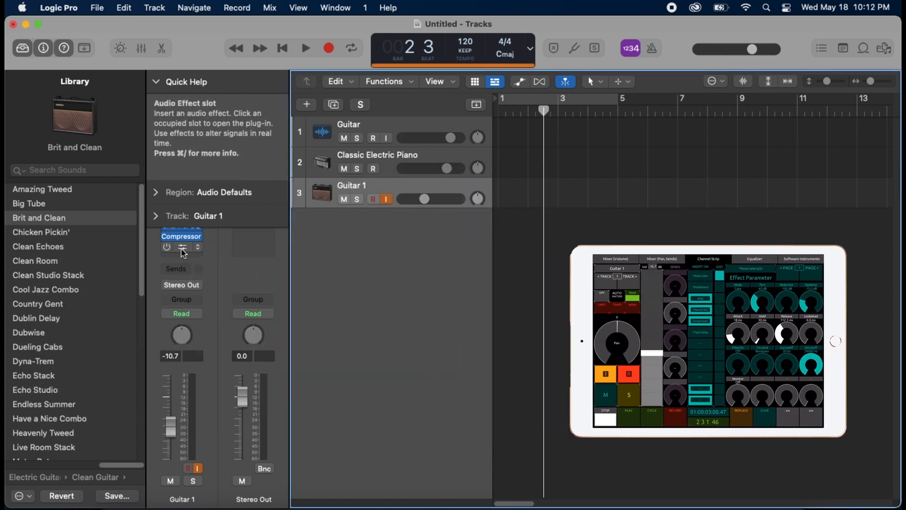
pyautogui.click(166, 247)
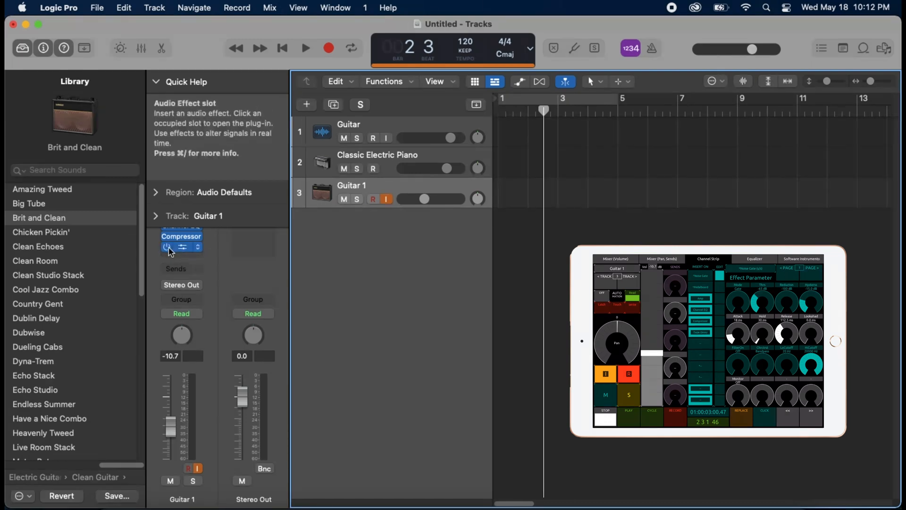
pyautogui.click(167, 247)
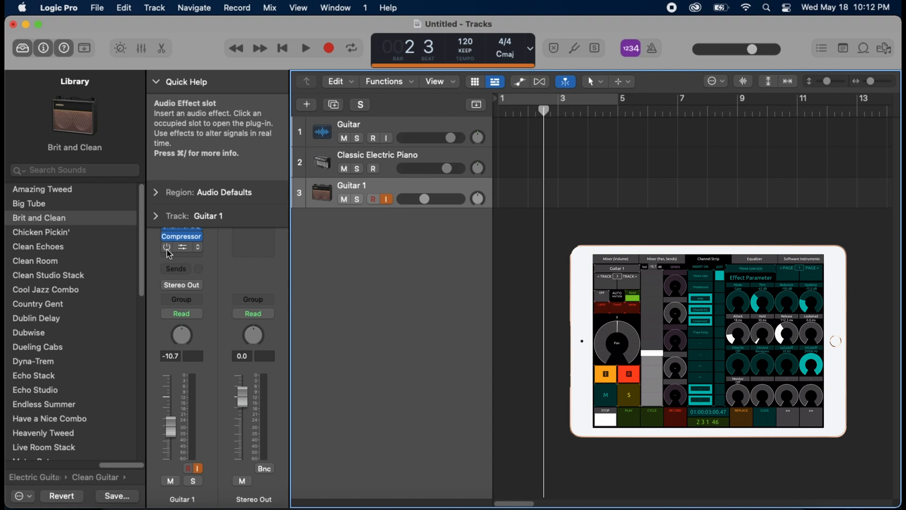
pyautogui.click(167, 246)
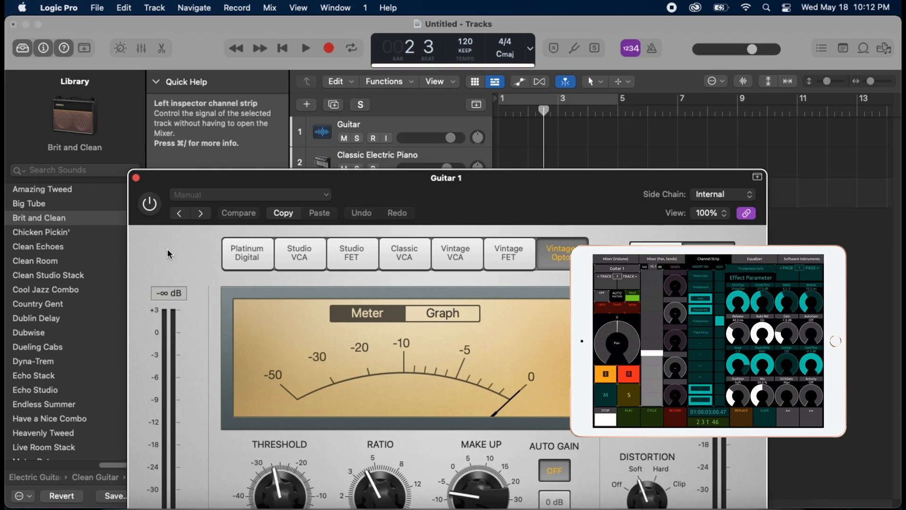
# Select the Platinum Digital compressor model in place of Vintage Opto
pyautogui.click(247, 253)
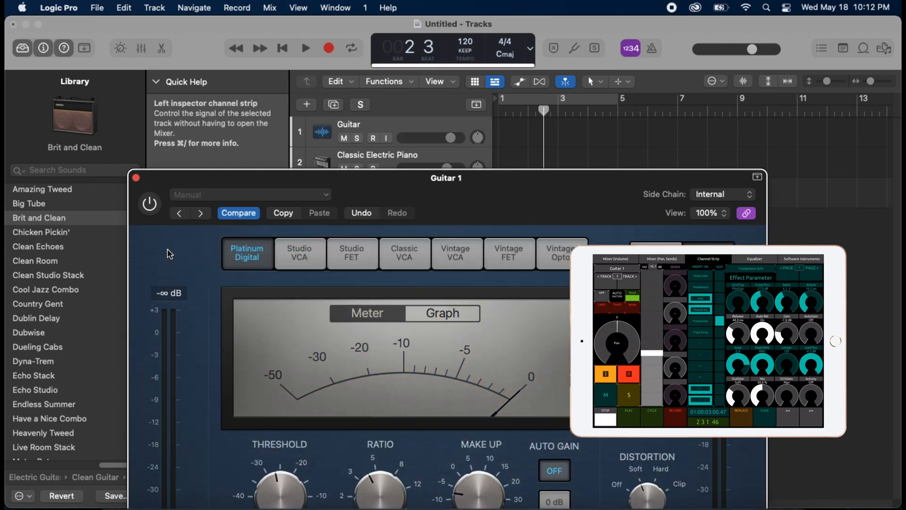
pyautogui.click(455, 253)
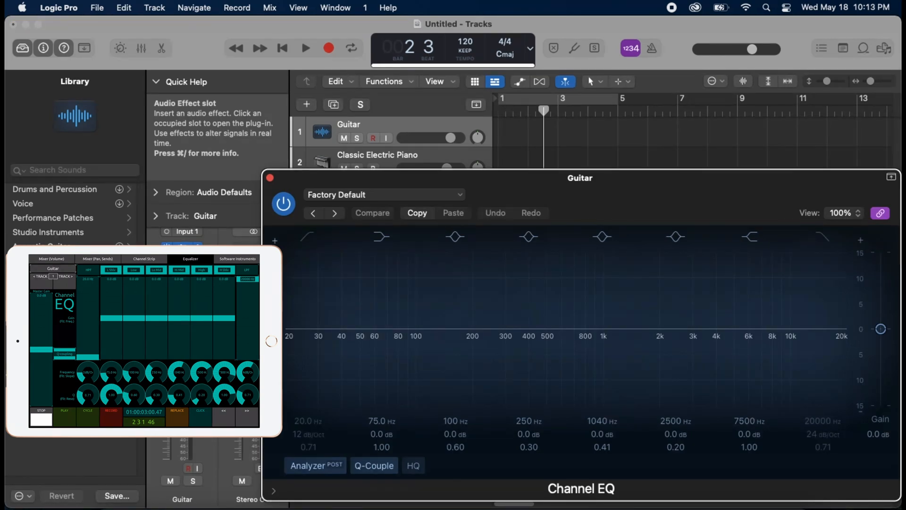
# Adjust the Channel EQ bands: 75 Hz cut by 3 dB, 250 Hz boosted by 2.2 dB
pyautogui.click(371, 212)
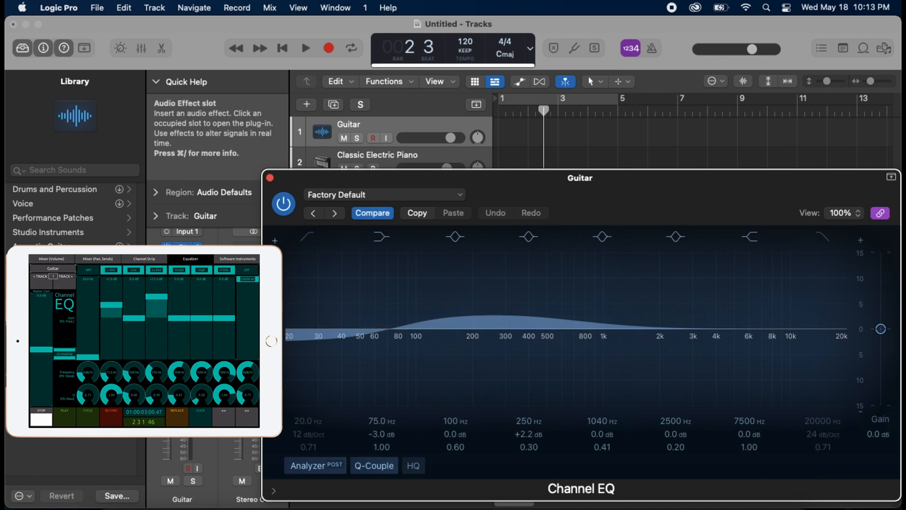